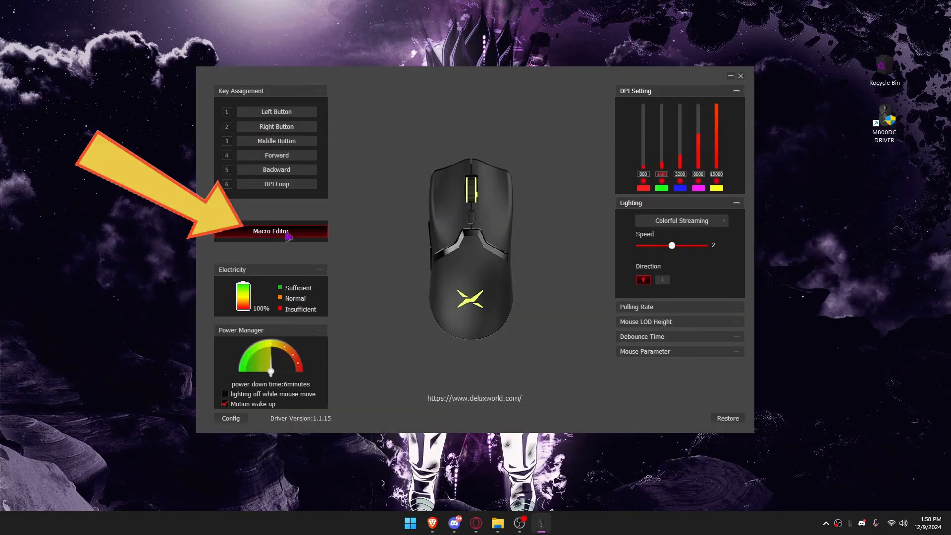
Step: Open the Macro Editor from the driver's left panel
click(271, 232)
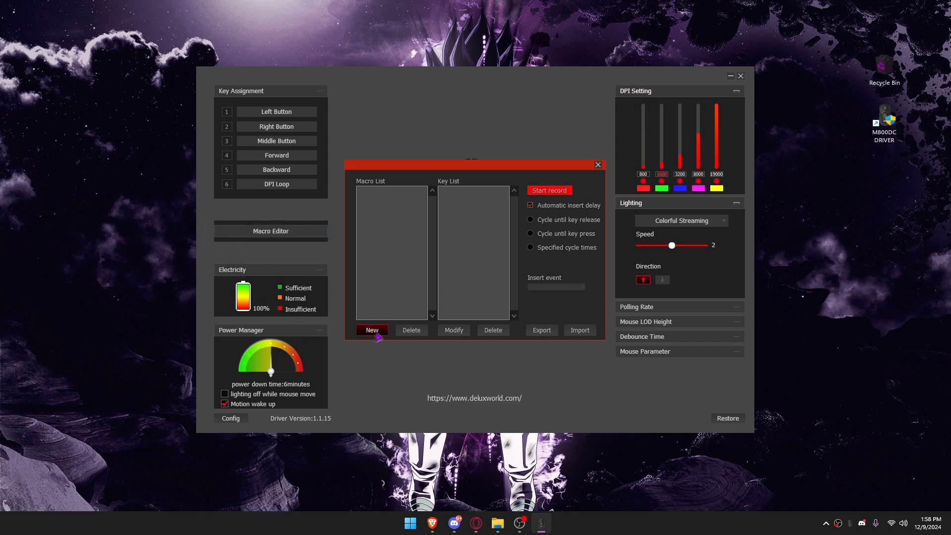
Step: Create macro REFRESH containing an F5 press, 50ms delay and F5 release
click(372, 330)
text(REFRESH)
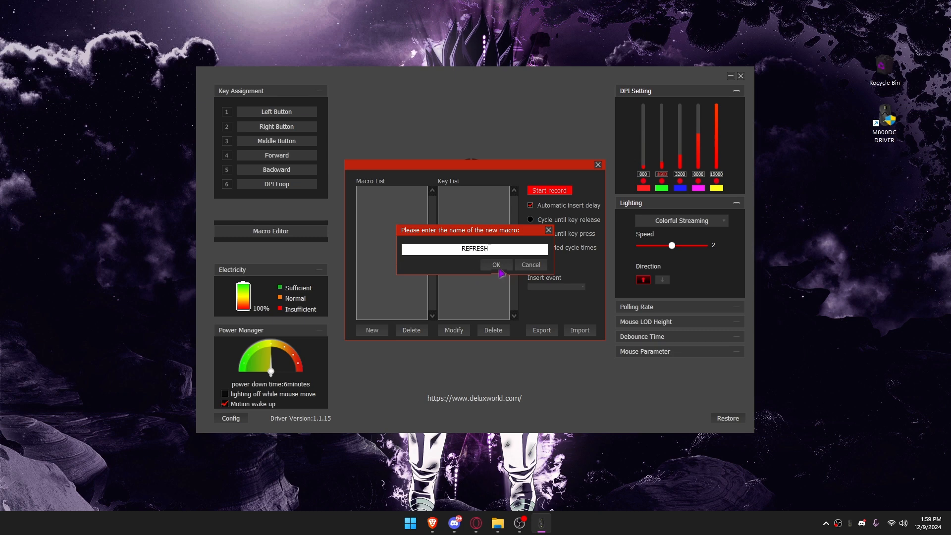
click(495, 264)
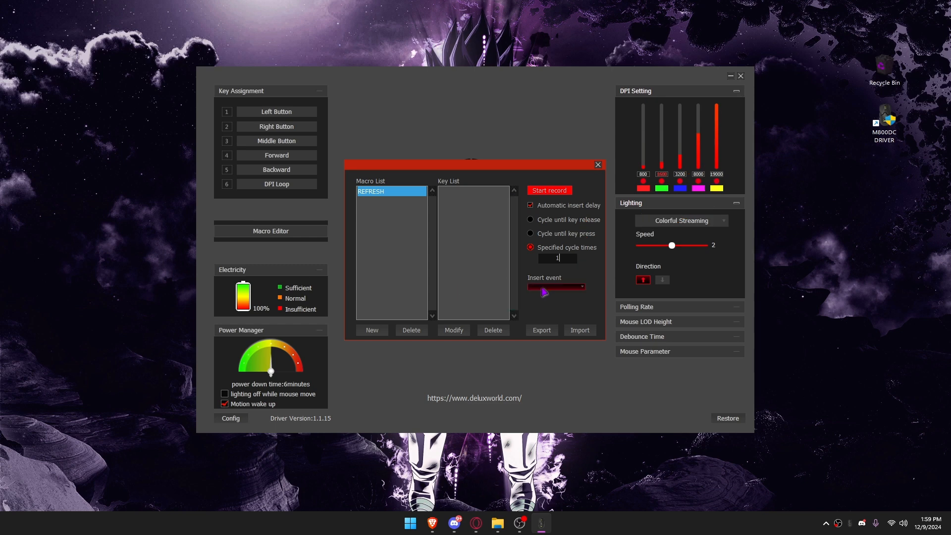
click(555, 286)
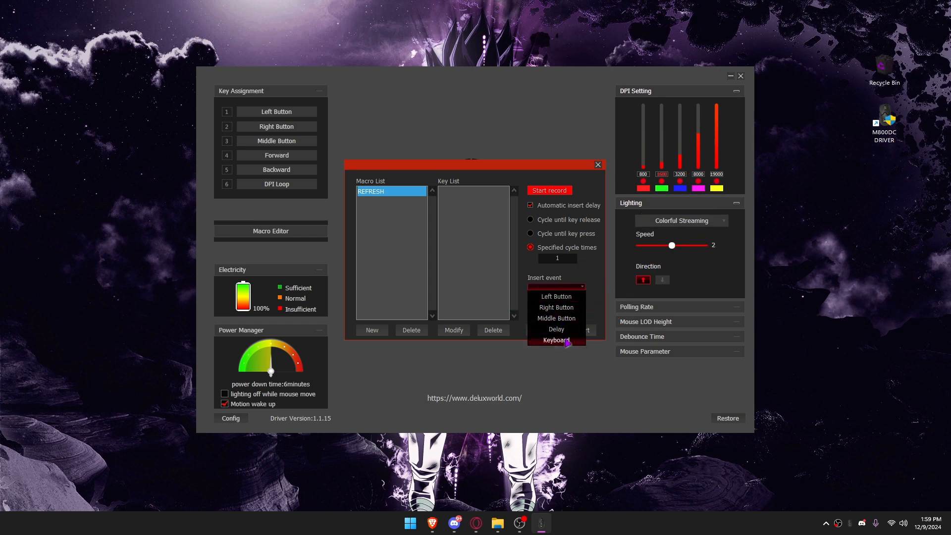
click(556, 340)
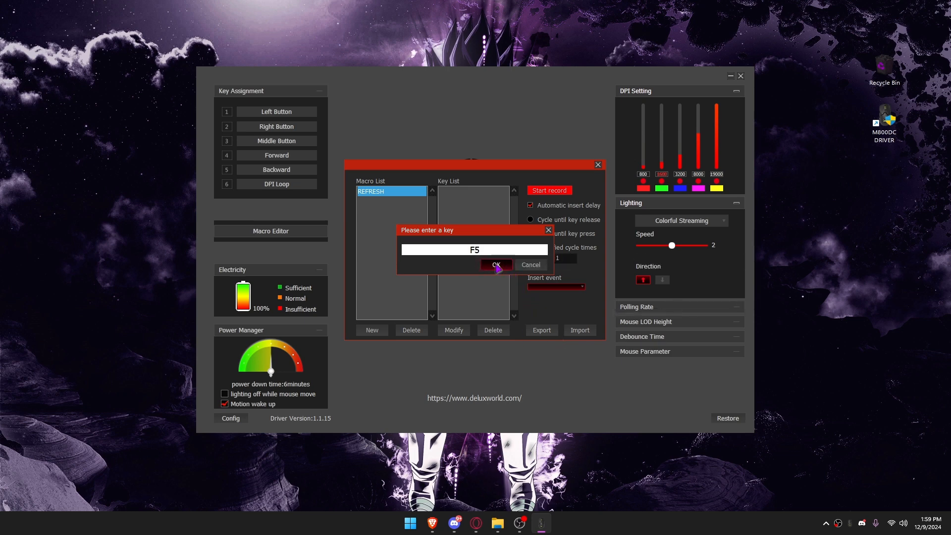
click(496, 265)
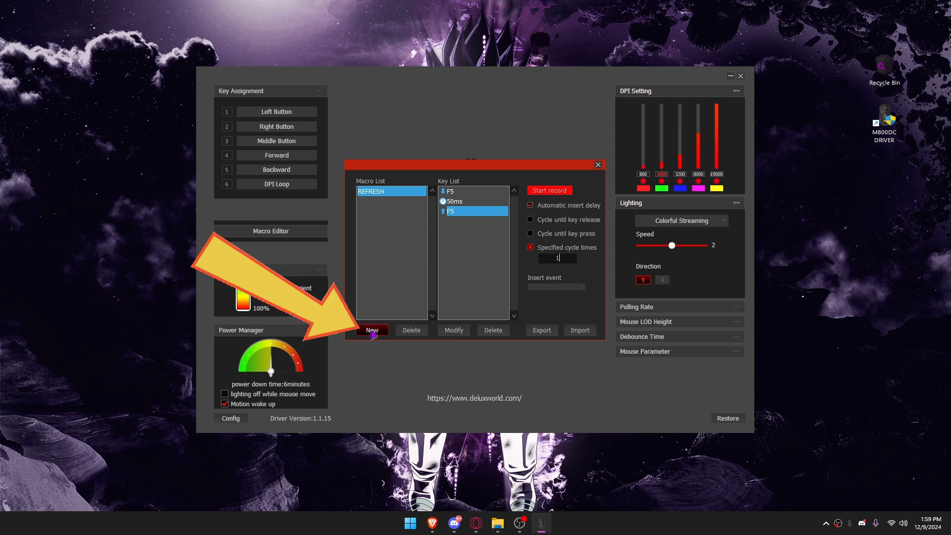
Step: Create macro FULLSCREEN with F11 inserted as its keyboard event
click(371, 329)
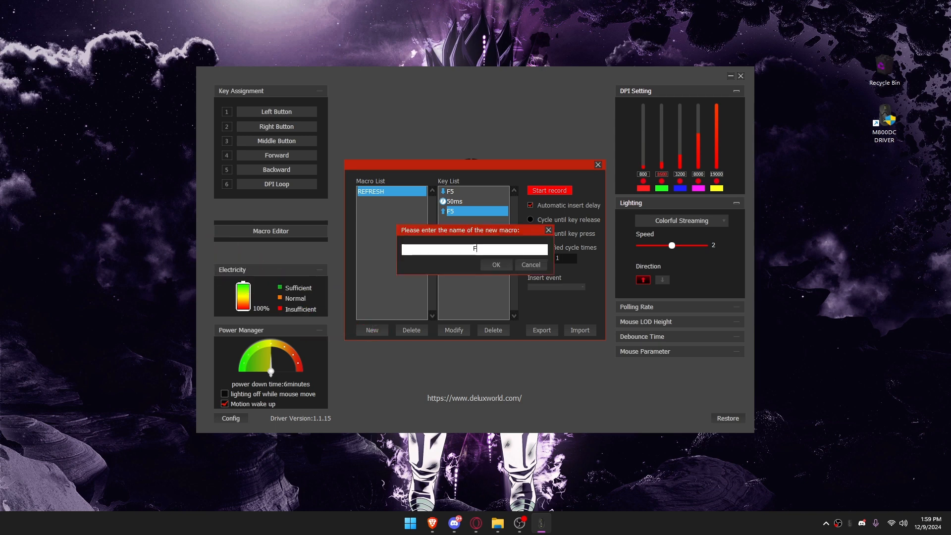
text(FULLSCREEN)
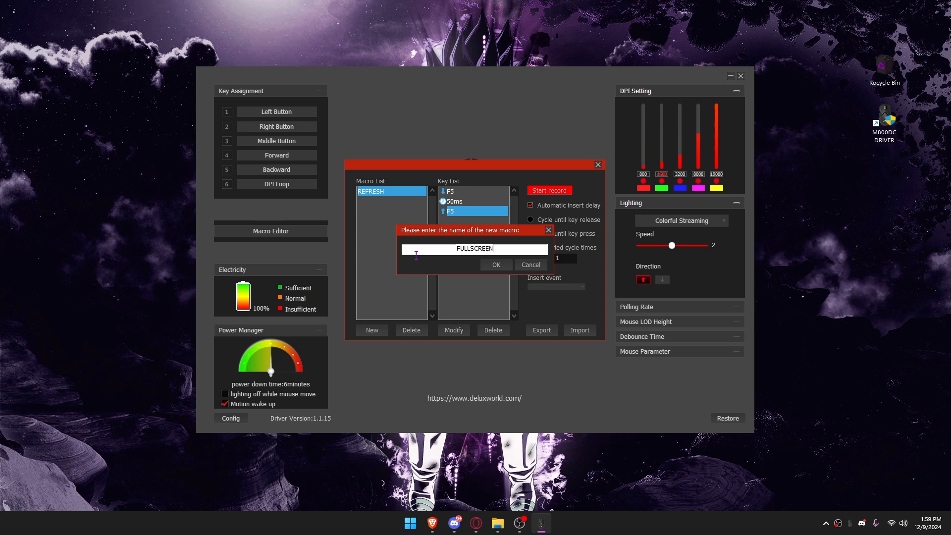
click(494, 264)
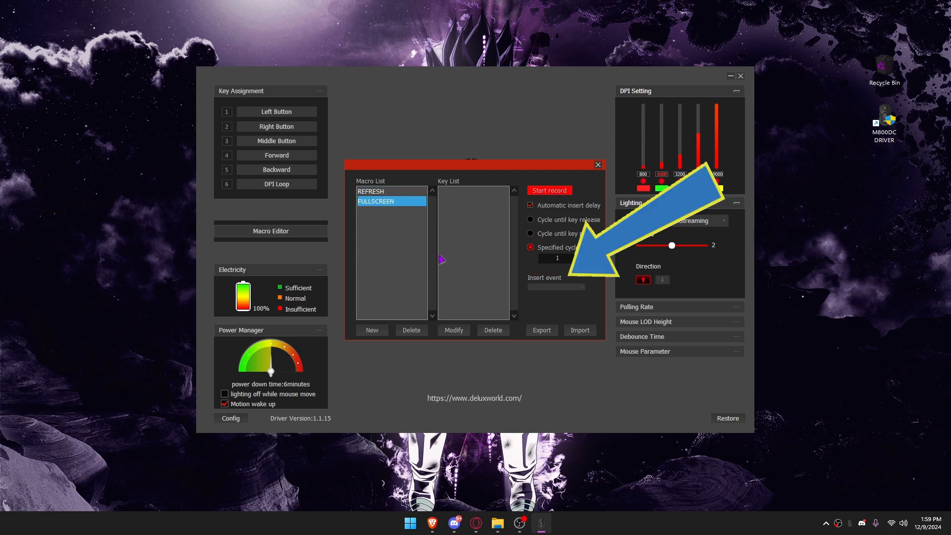
click(584, 286)
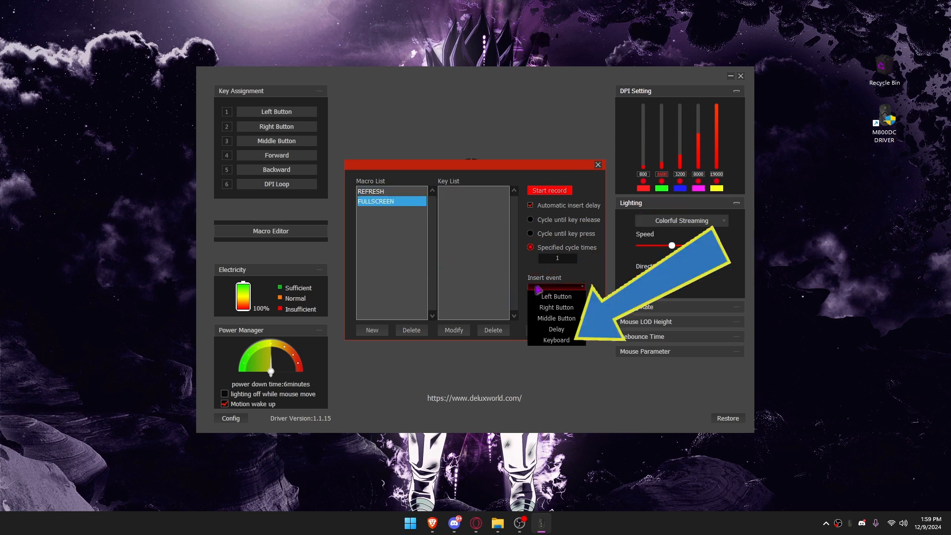
click(556, 340)
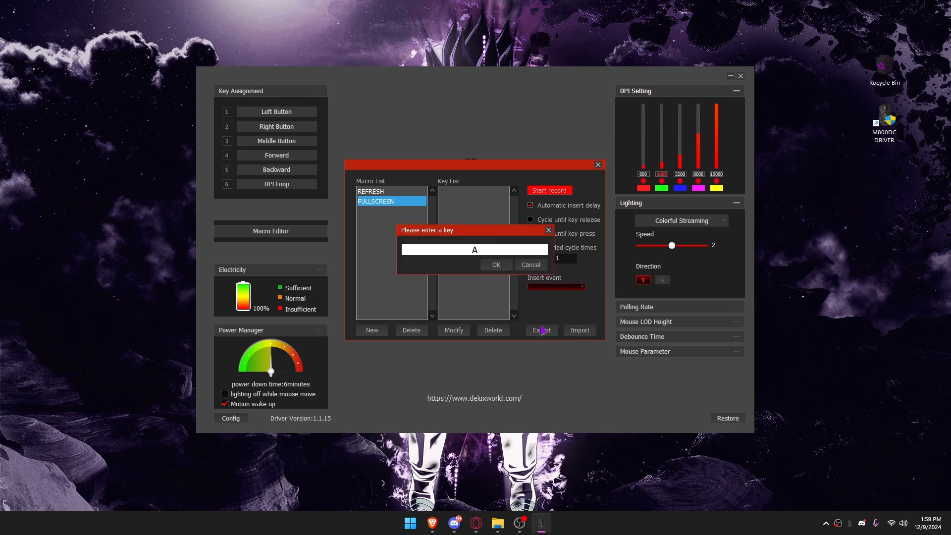
key(F11)
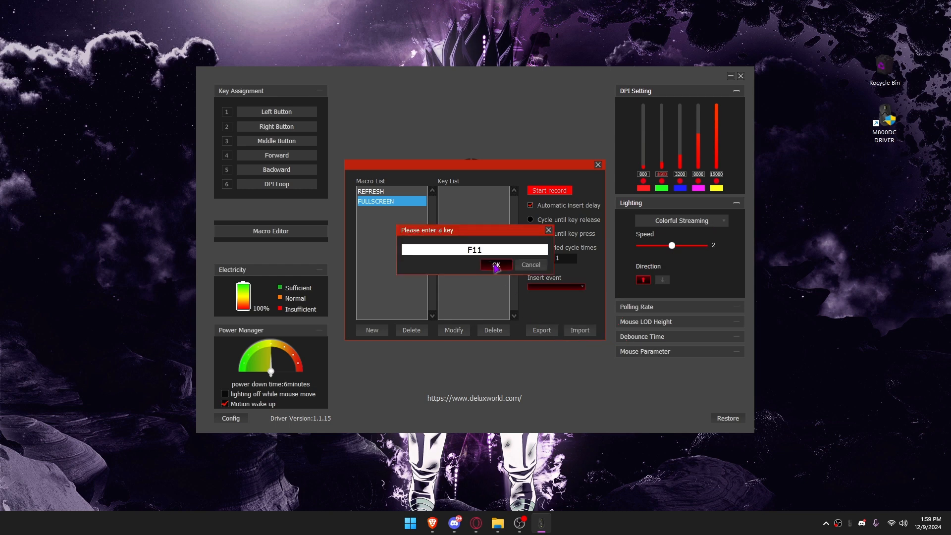
click(495, 265)
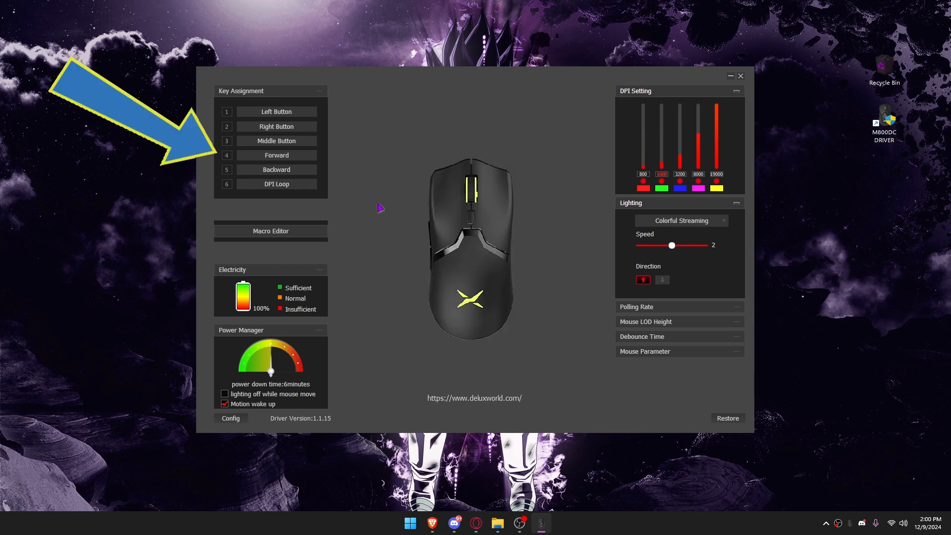
Step: Replace Forward with REFRESH on button 4 and Backward with FULLSCREEN on button 5
click(276, 155)
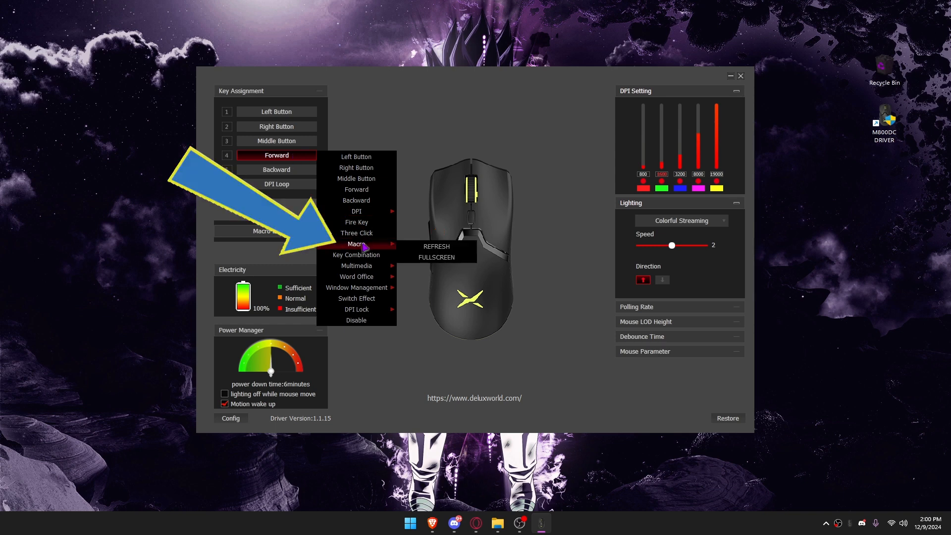
click(435, 247)
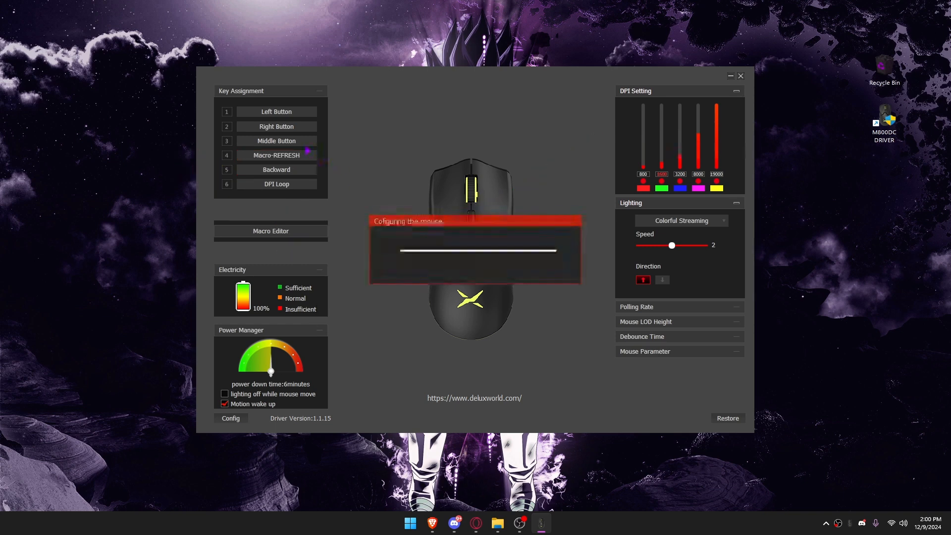
click(276, 169)
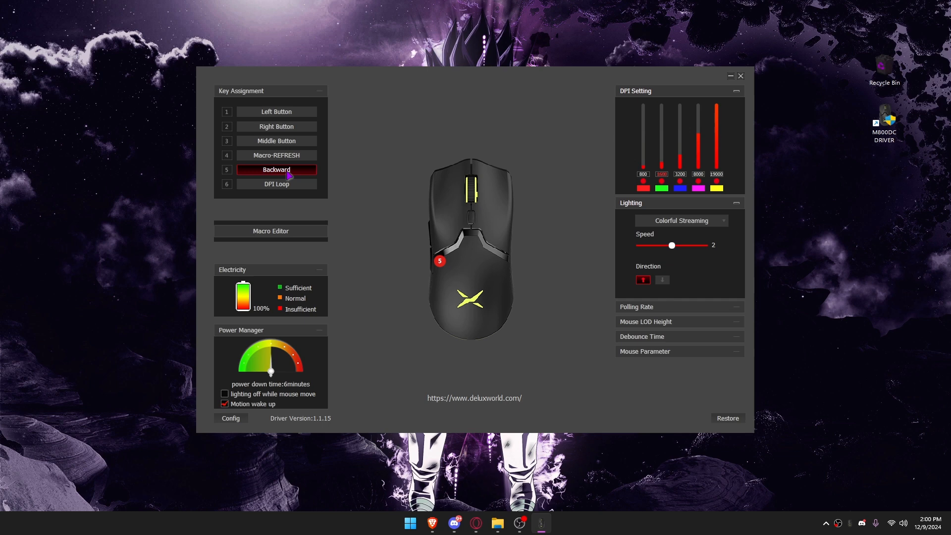
click(276, 170)
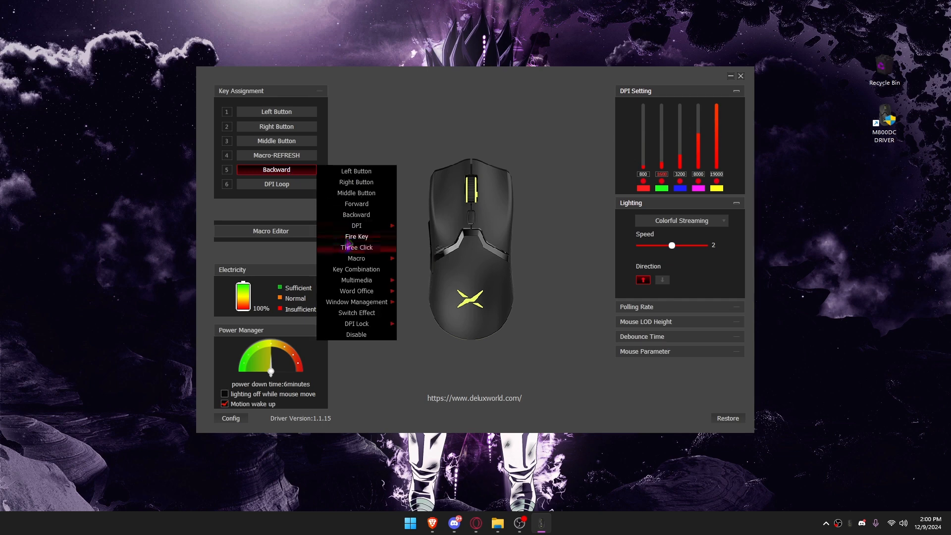
click(356, 247)
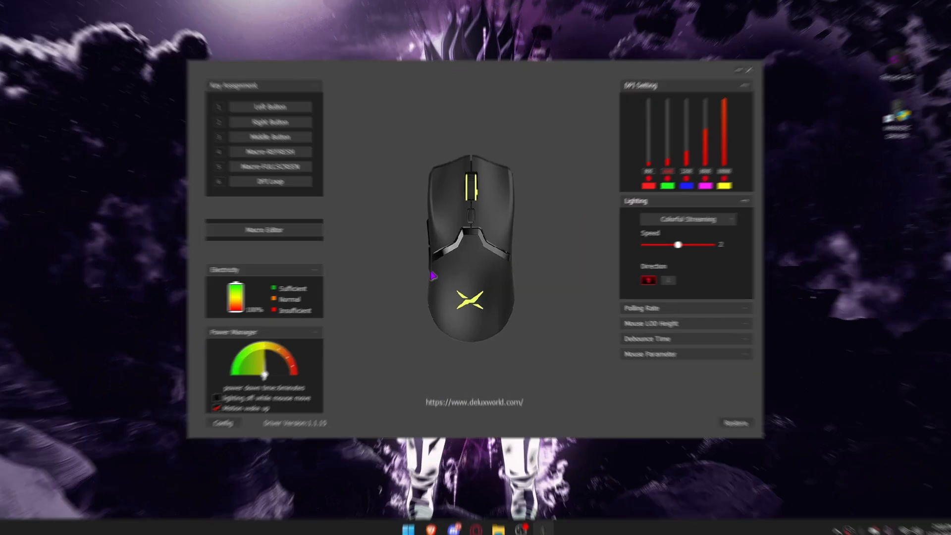
Step: Reopen the macro editor and create a new macro named CLOSE
click(270, 231)
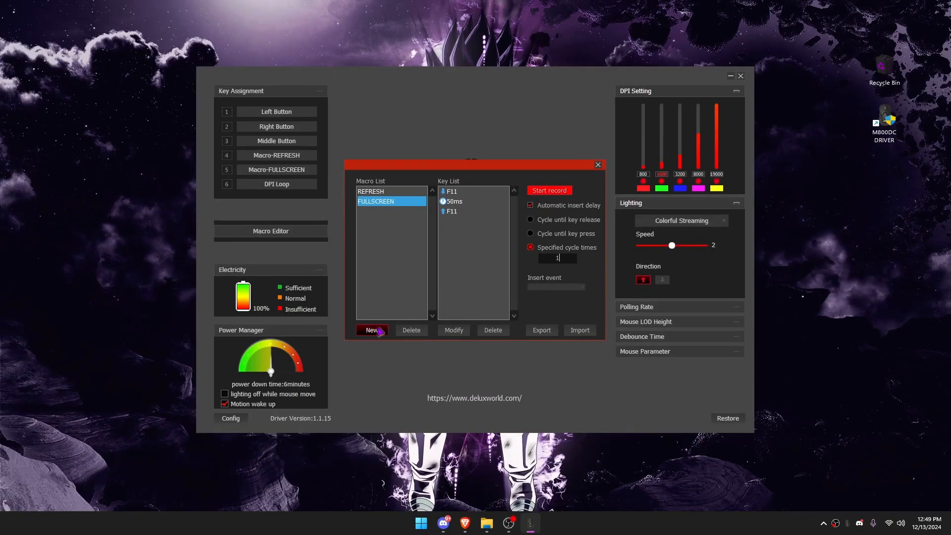
click(371, 330)
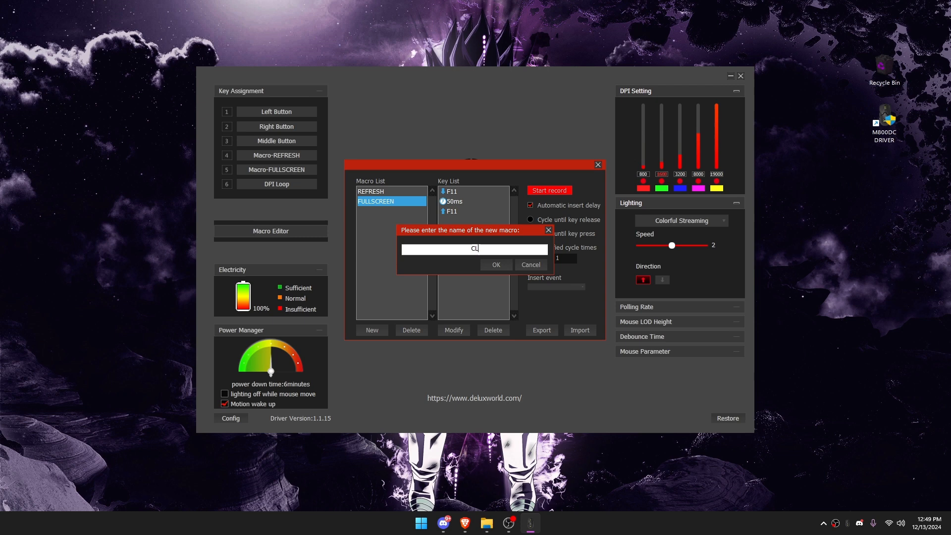
click(495, 265)
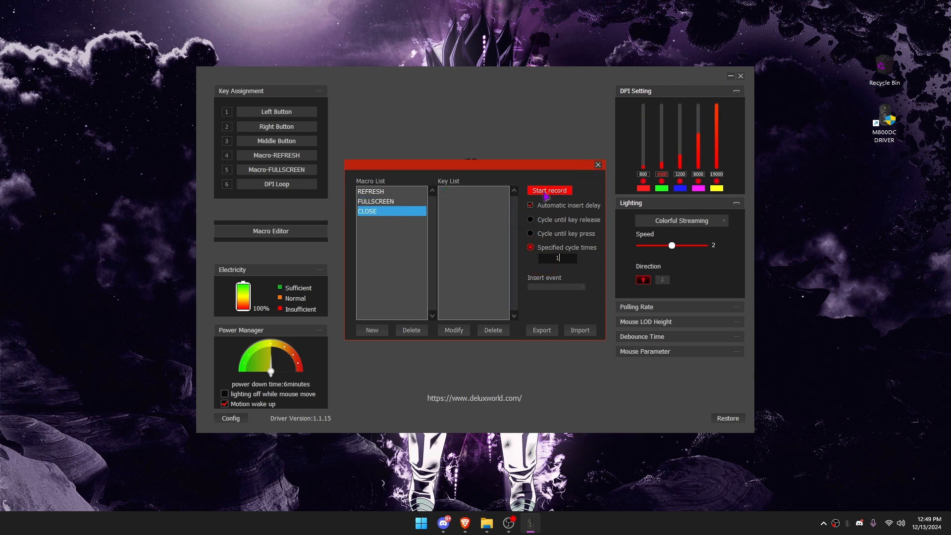
Step: Record Alt+F4 into CLOSE, close the editor, and open button 6's choices
click(547, 189)
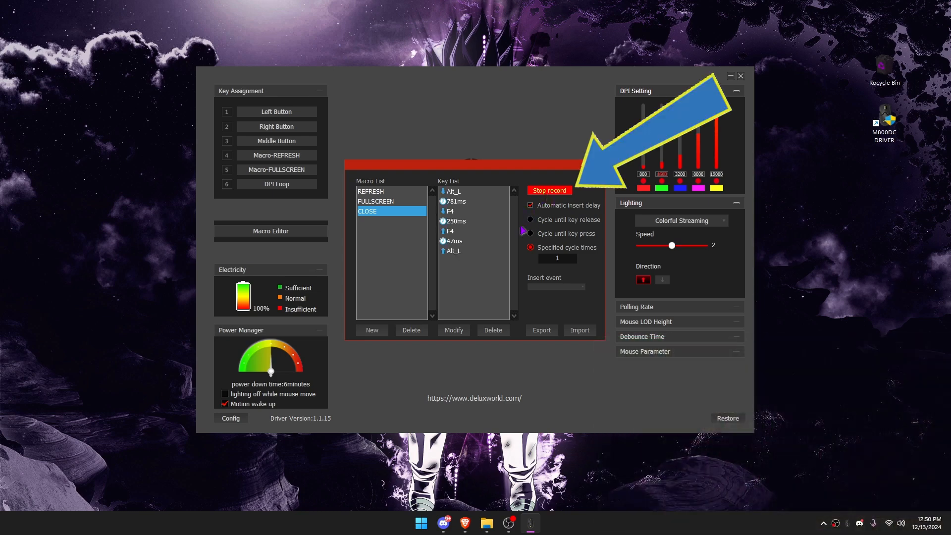
click(548, 191)
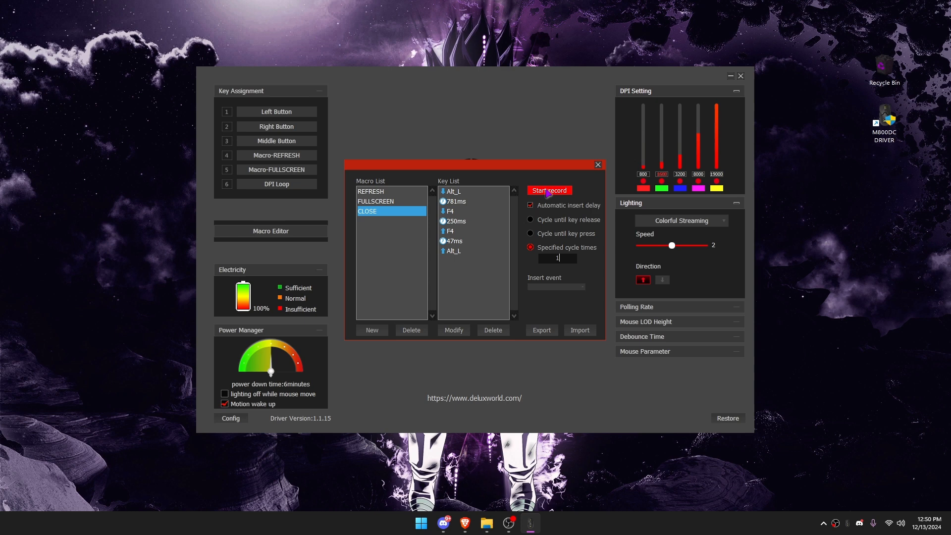
click(597, 165)
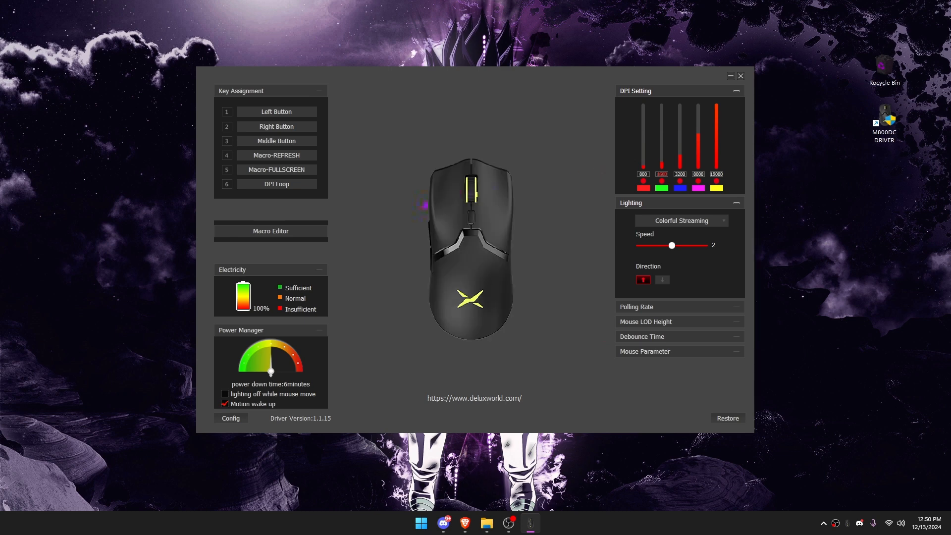
click(276, 184)
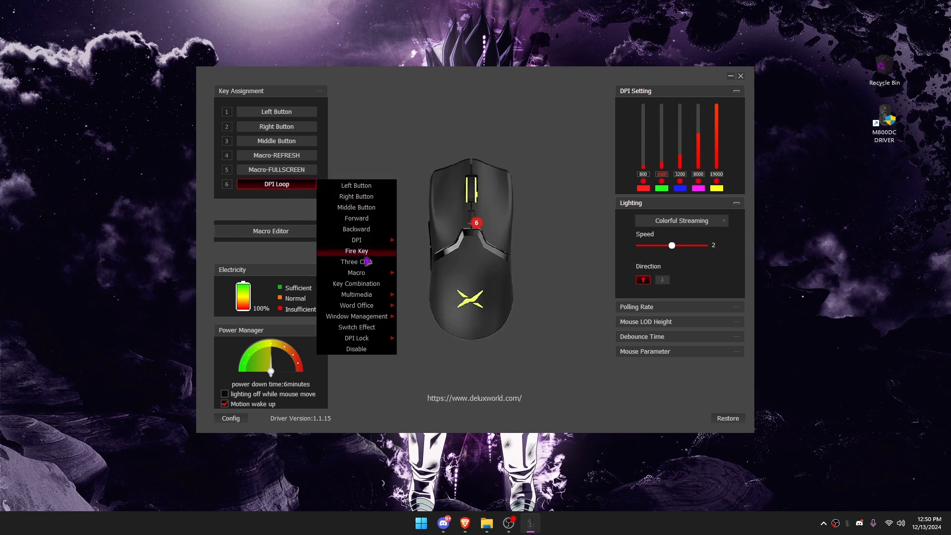